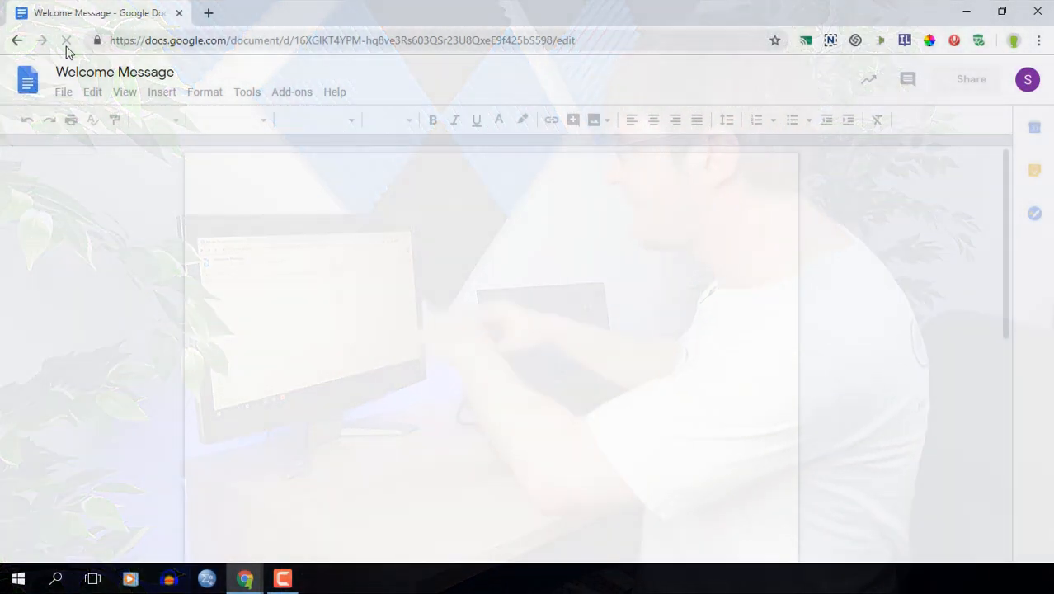
# Reload the Welcome Message document in the browser so it opens fresh and blank.
pyautogui.click(66, 41)
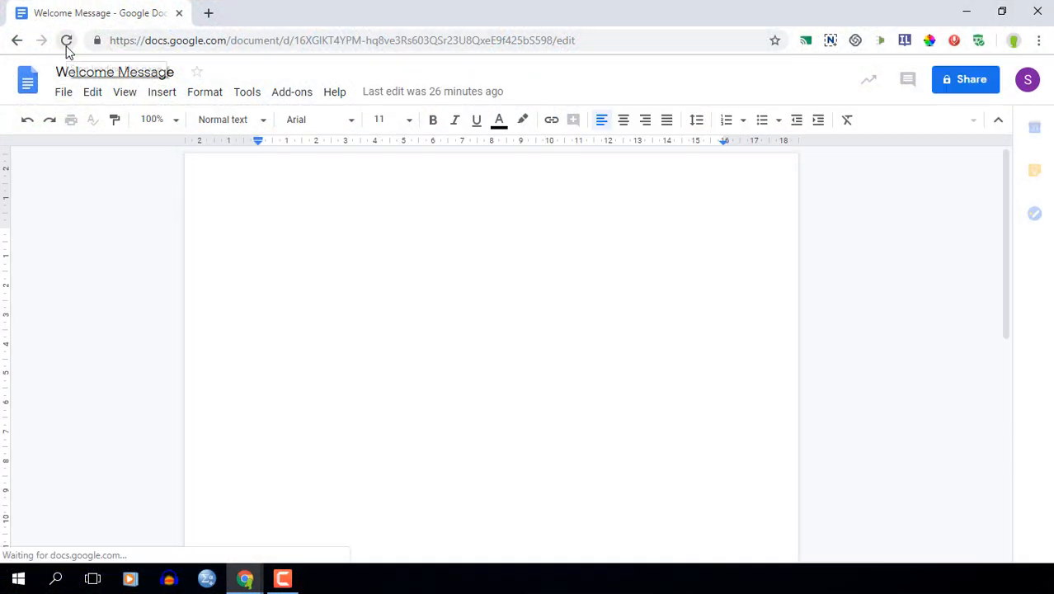